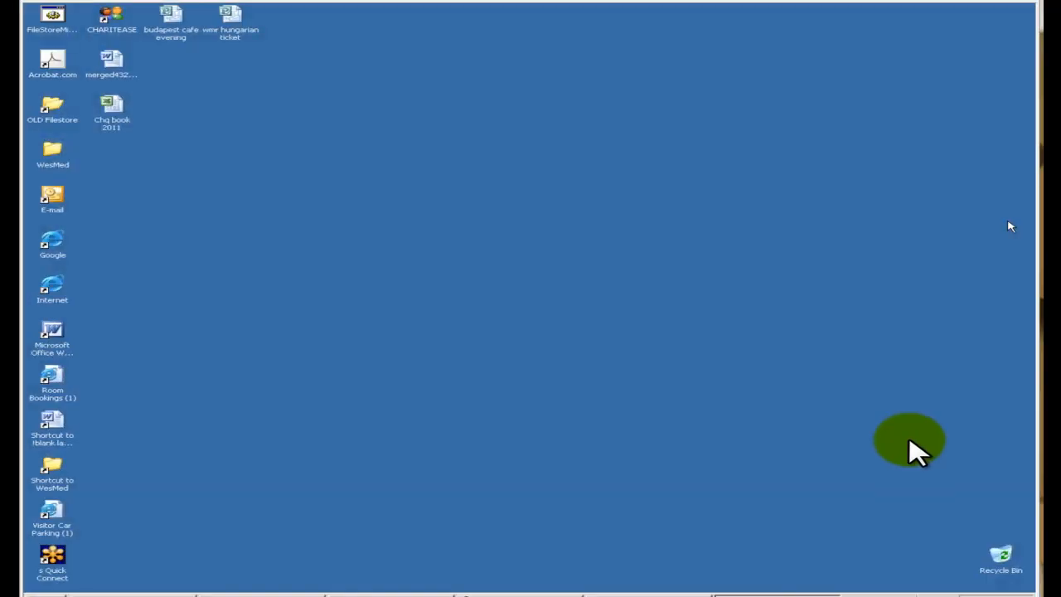
mouse_move(888, 448)
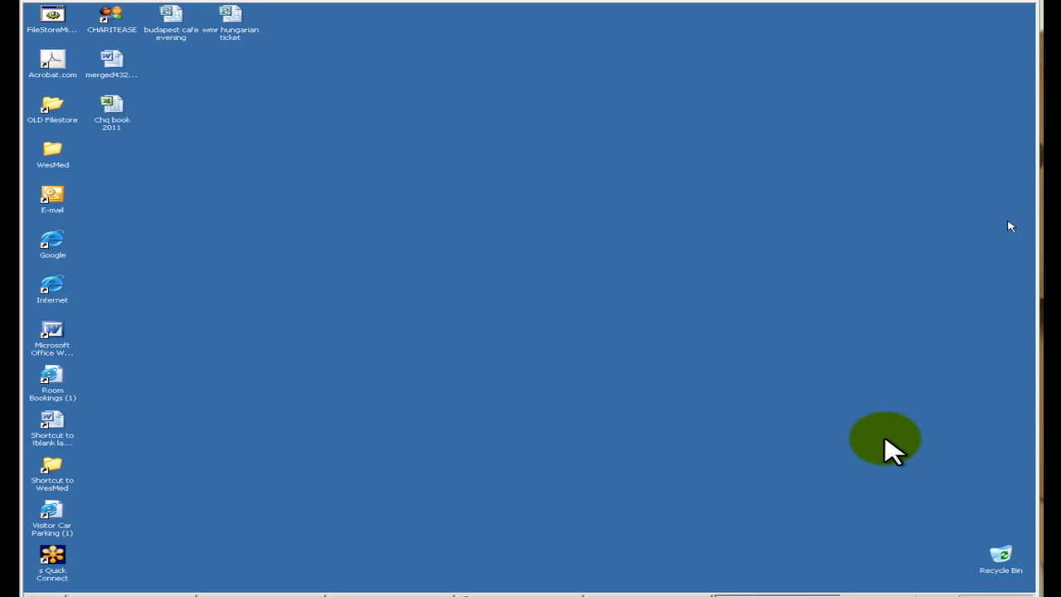
mouse_move(817, 435)
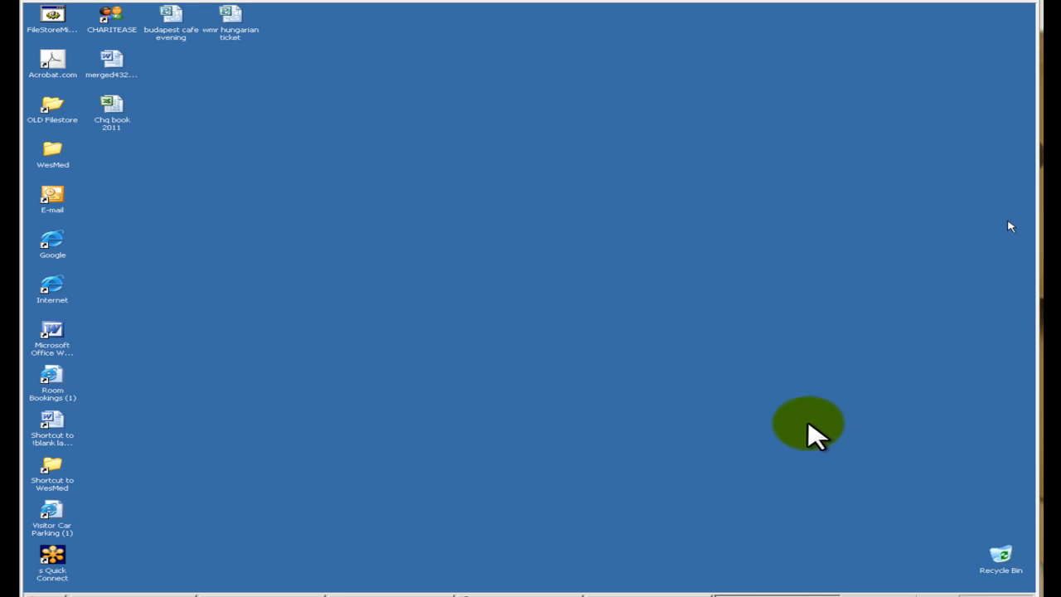
mouse_move(792, 435)
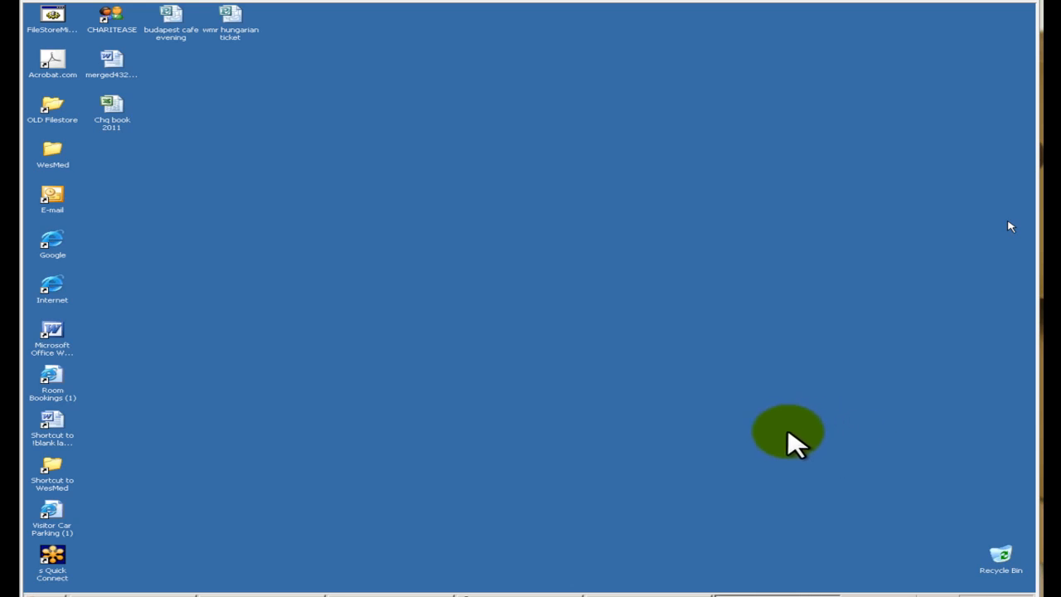
mouse_move(618, 435)
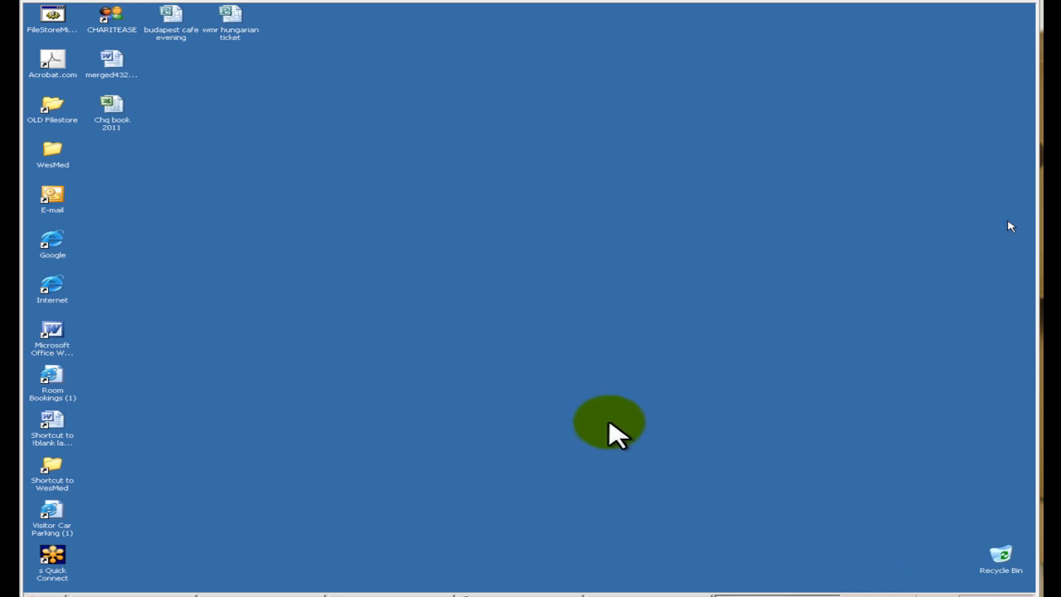
mouse_move(473, 423)
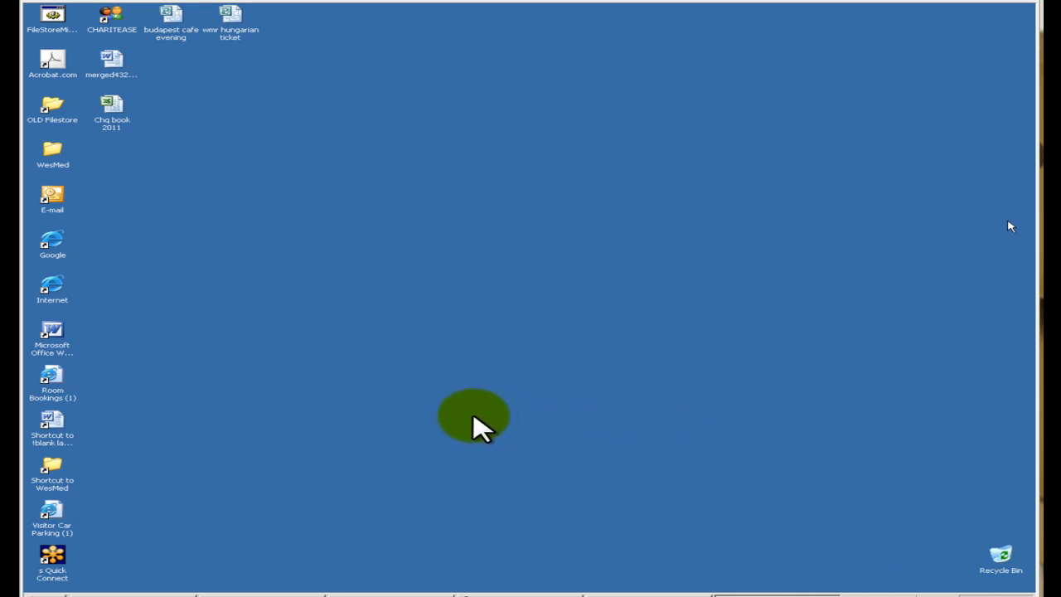
Run 'regedit' from the Start menu's Run dialog.
click(25, 593)
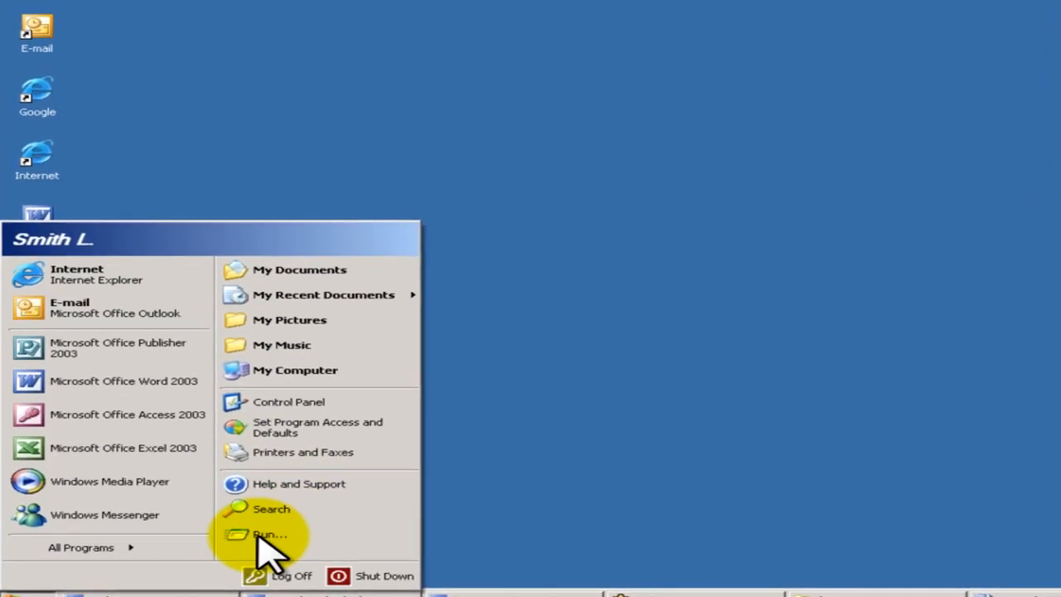
click(270, 534)
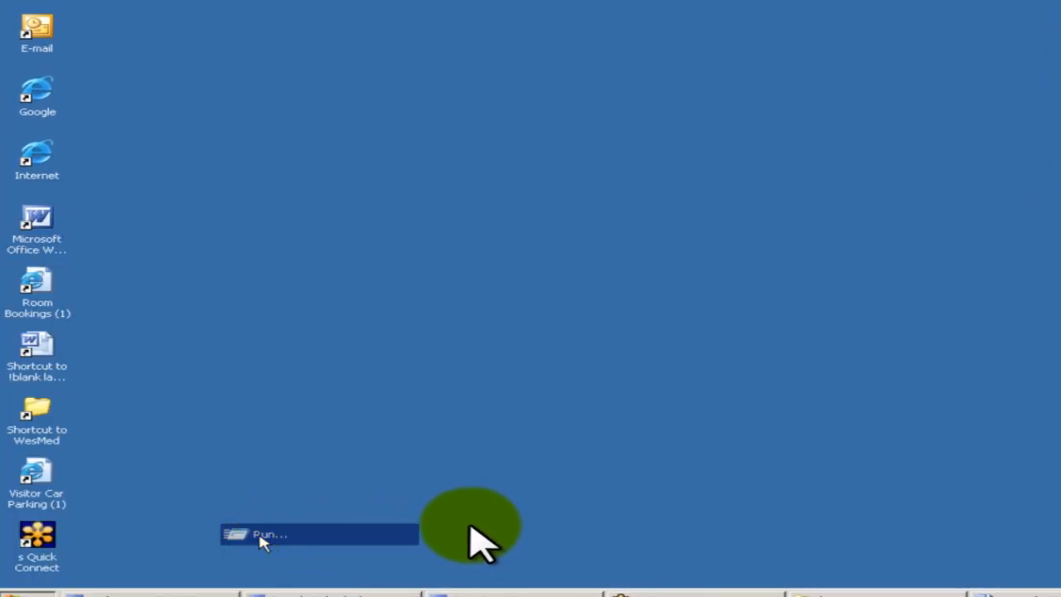
text(regedit)
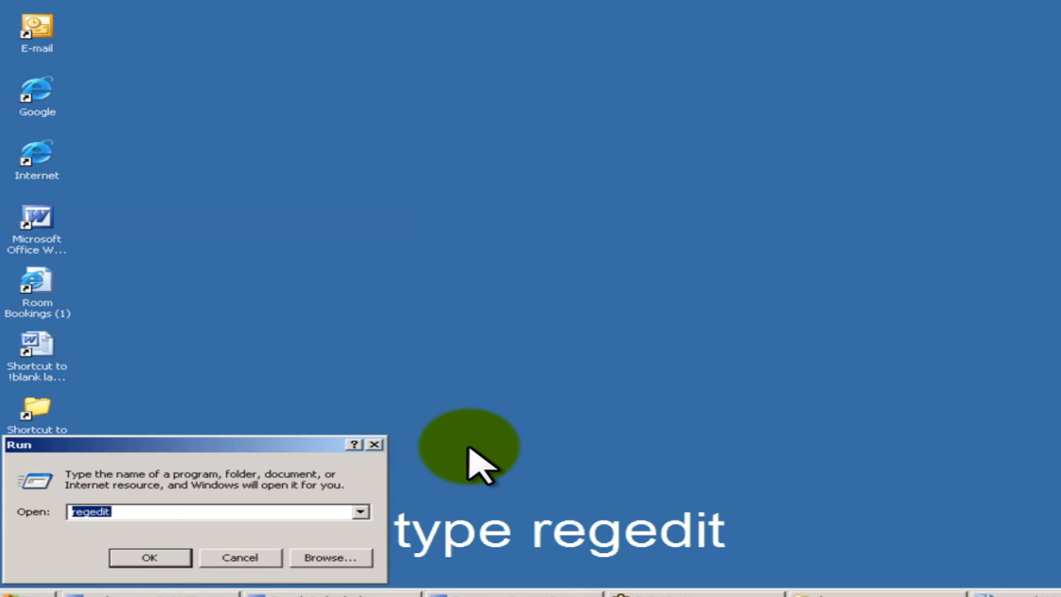
click(149, 557)
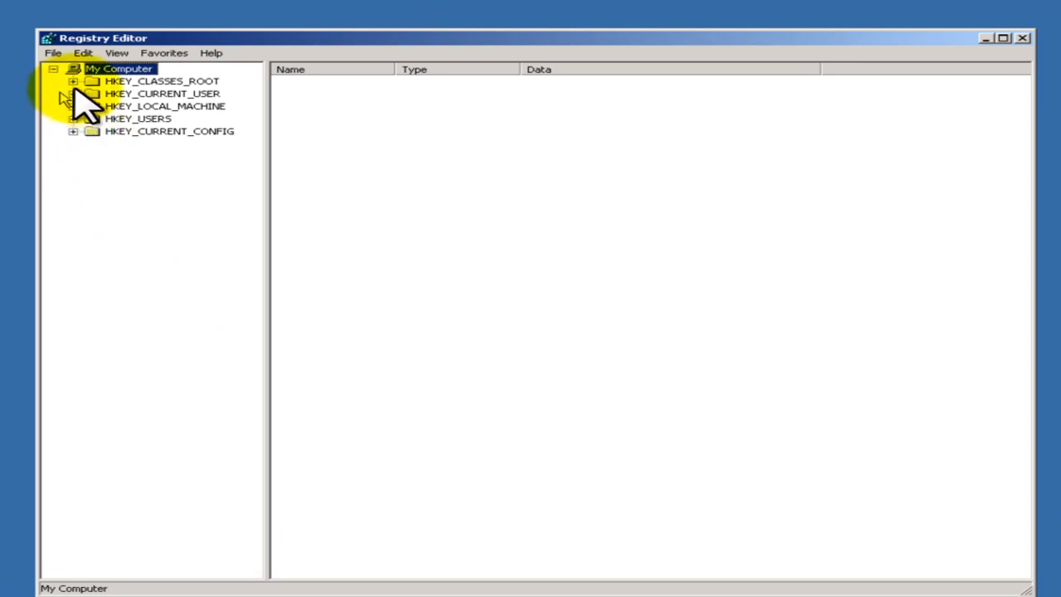
Expand HKEY_CURRENT_USER > Software > Microsoft > Office > 11.0 > Word and open Options.
click(73, 94)
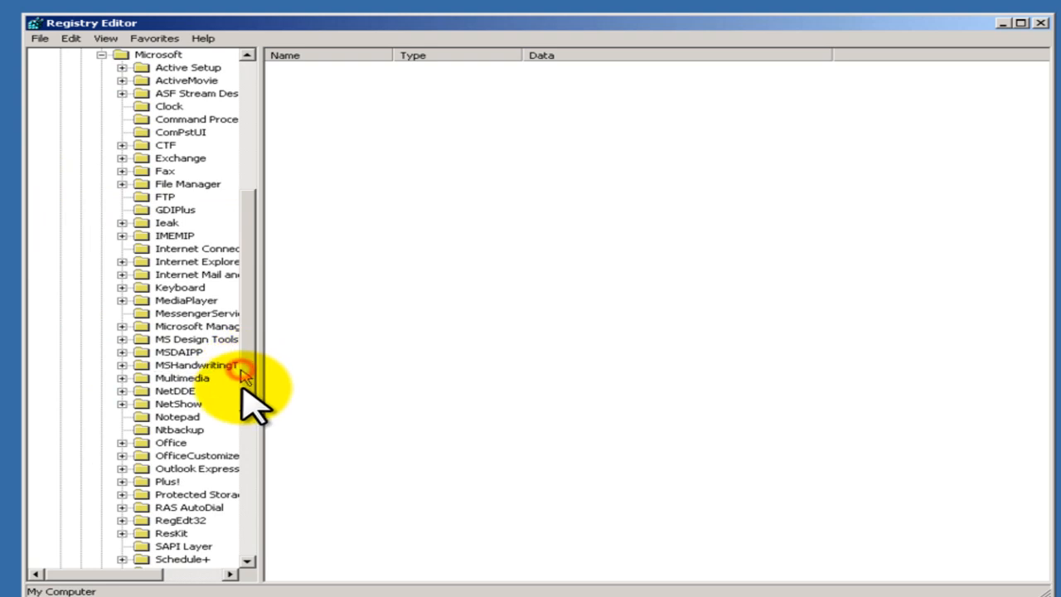
scroll(down, 3)
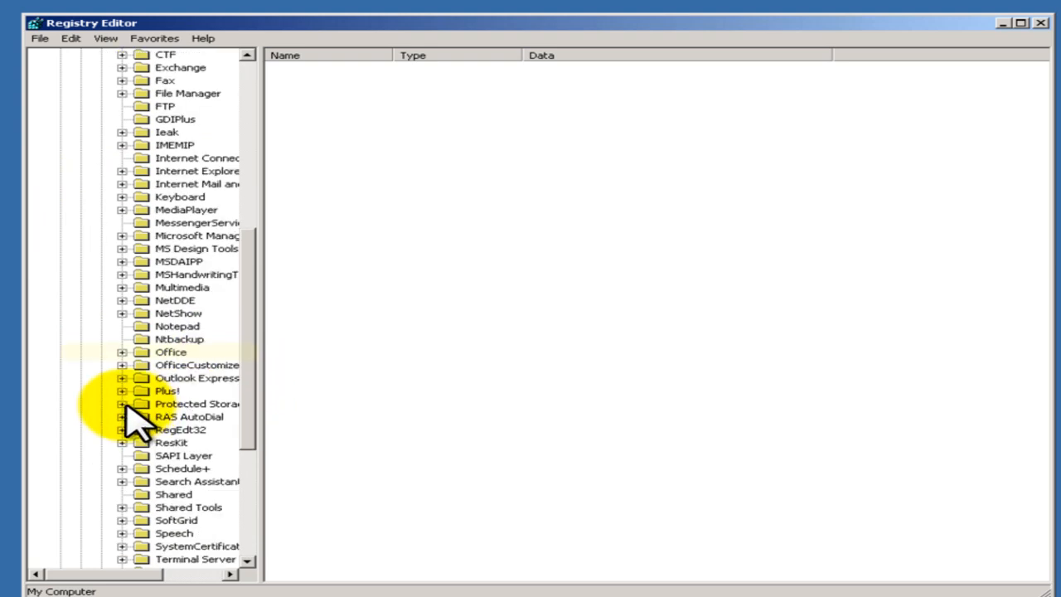
click(171, 351)
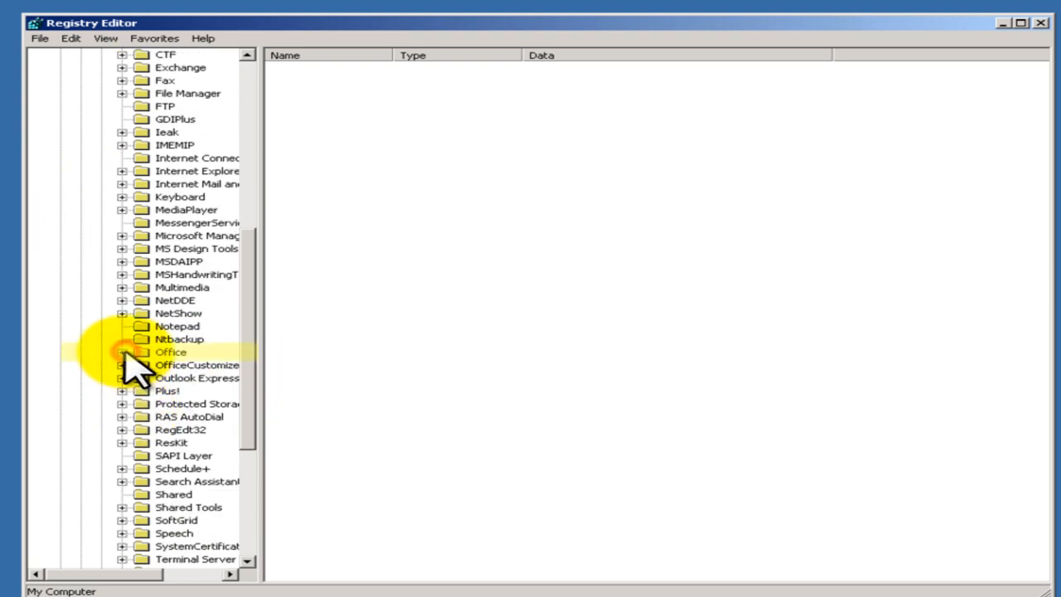
click(122, 352)
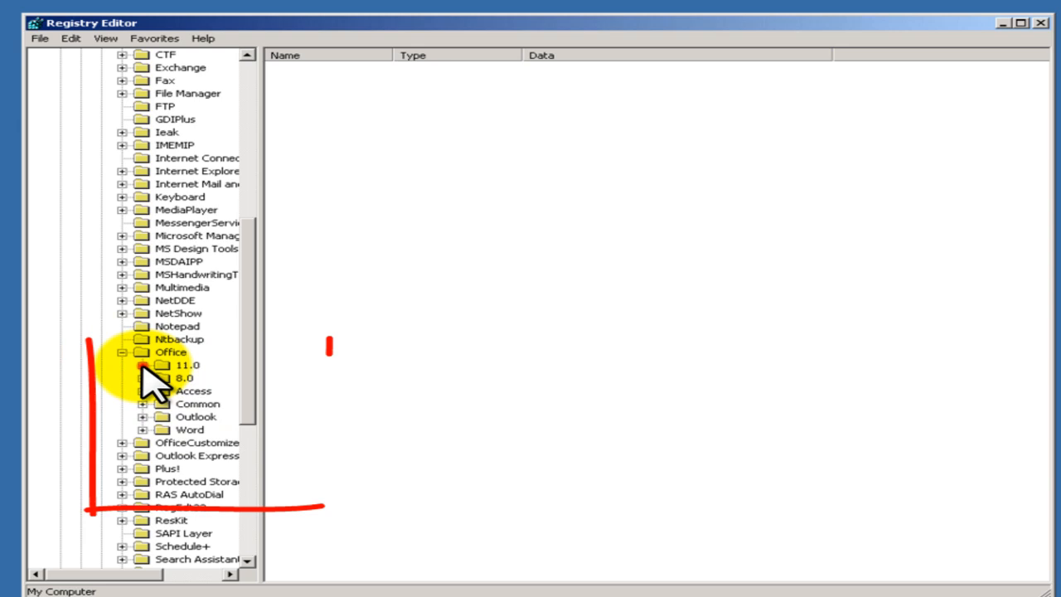
click(143, 365)
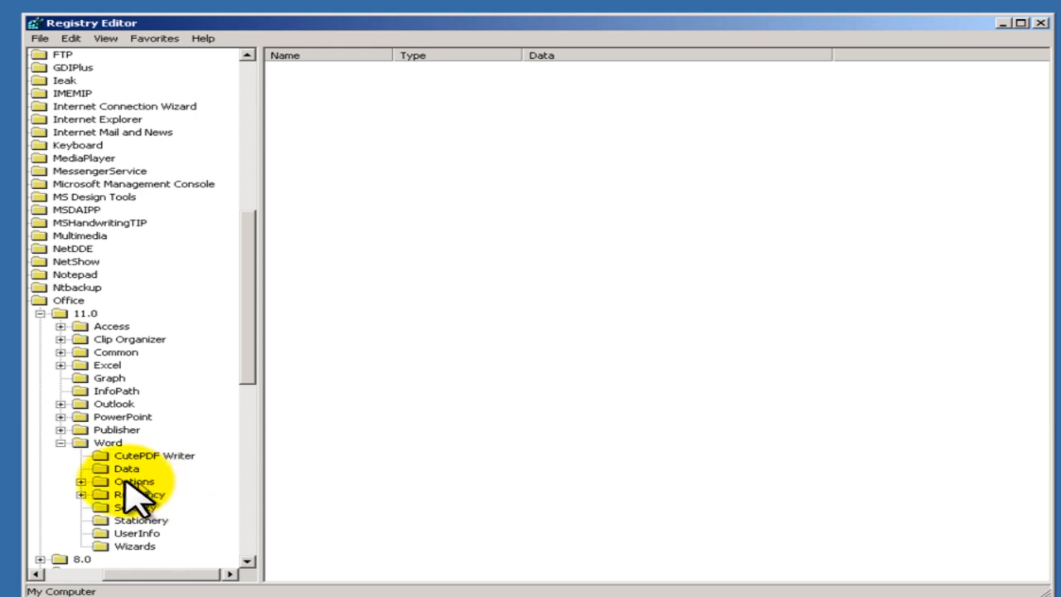
click(134, 480)
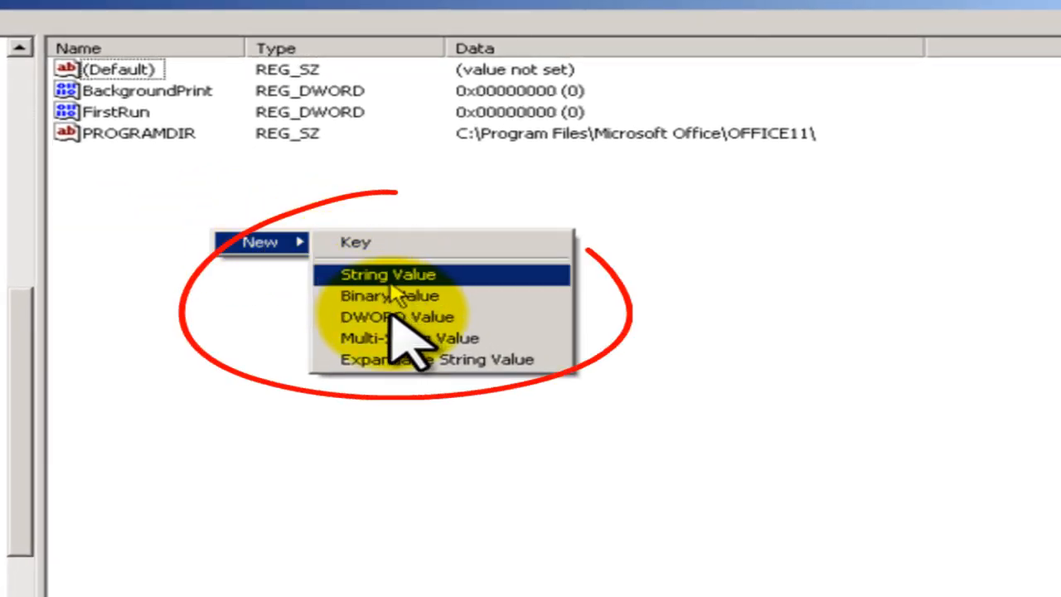
mouse_move(398, 317)
text(S)
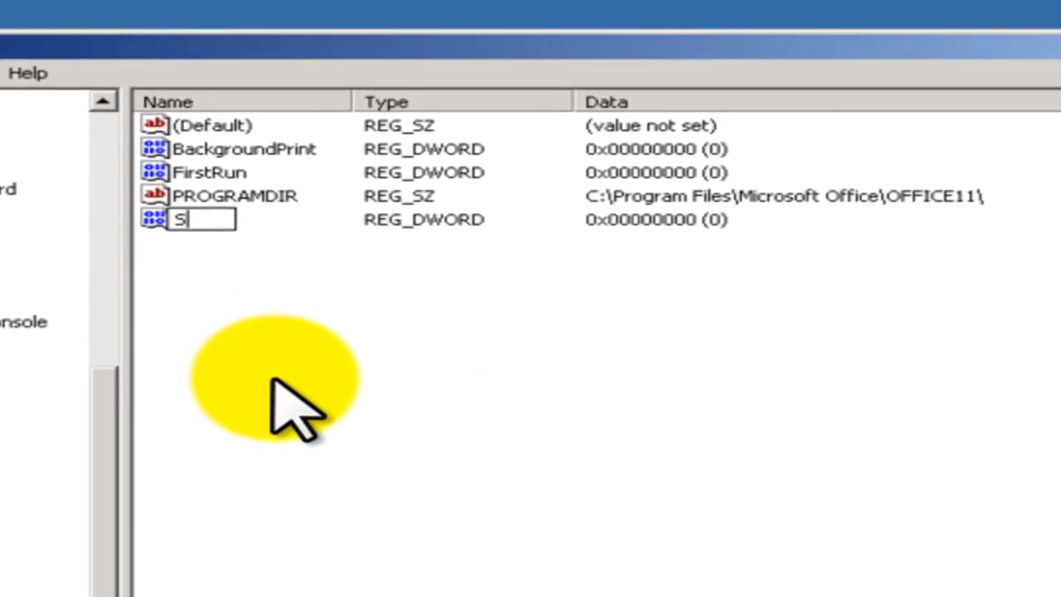
Name the new DWORD value SQLSecurityCheck and close Registry Editor.
text(QLSE)
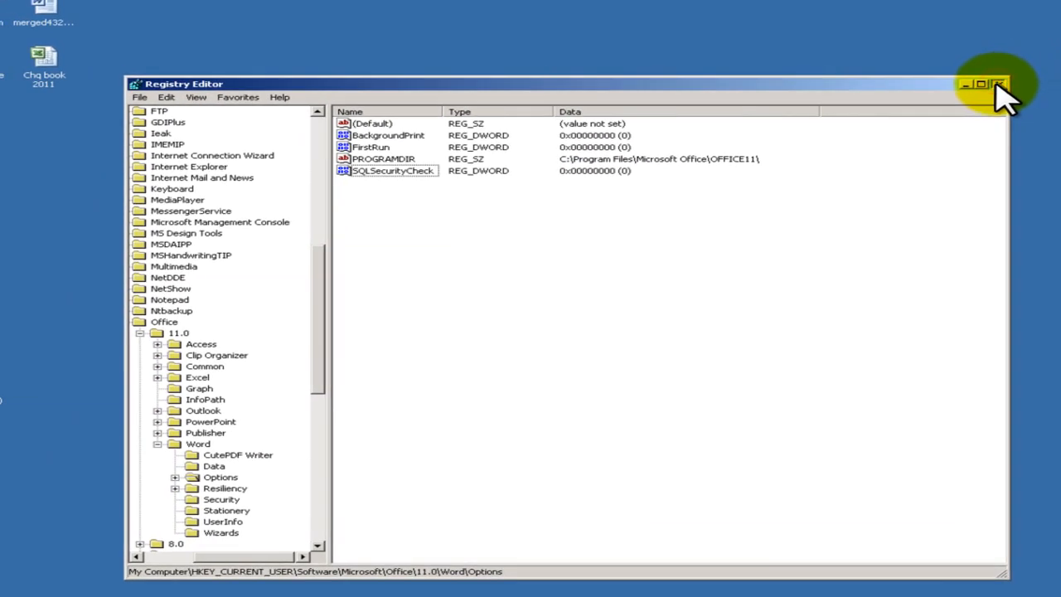
click(1004, 84)
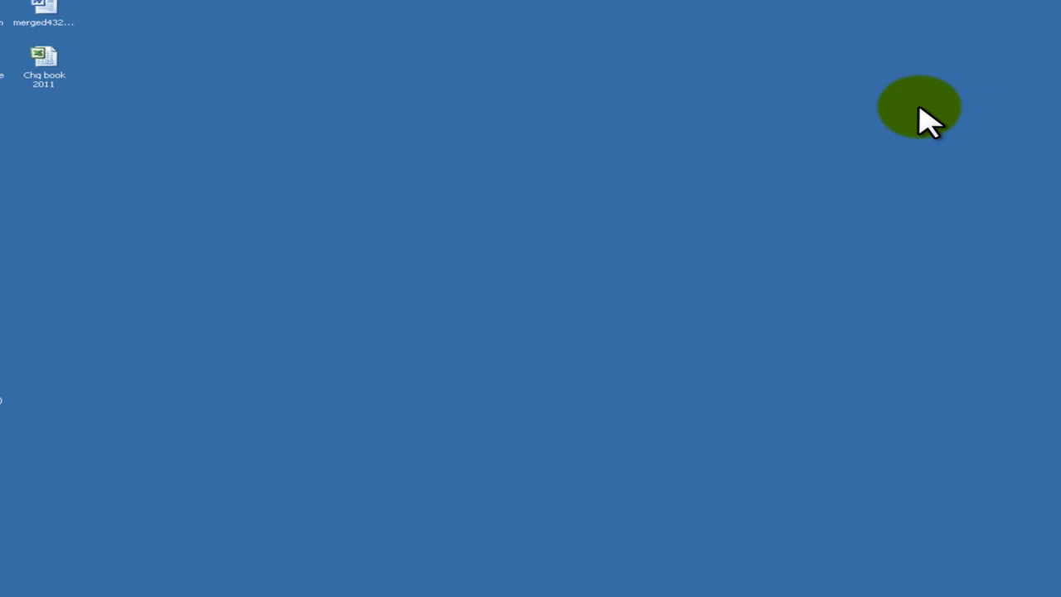